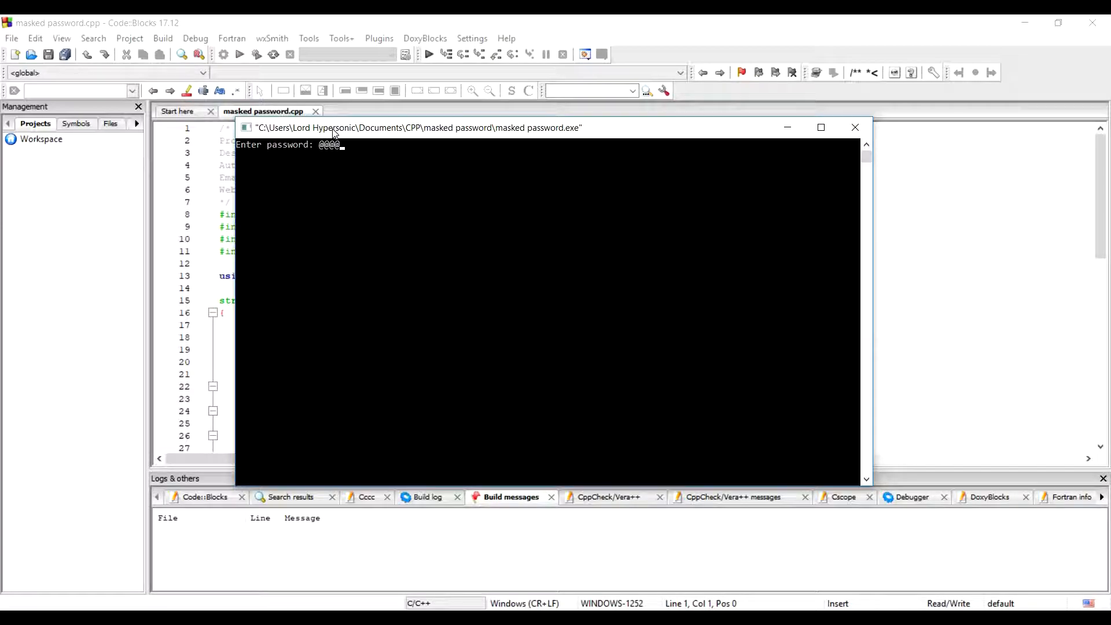
{"action": "type", "text": "@@@@@@@@"}
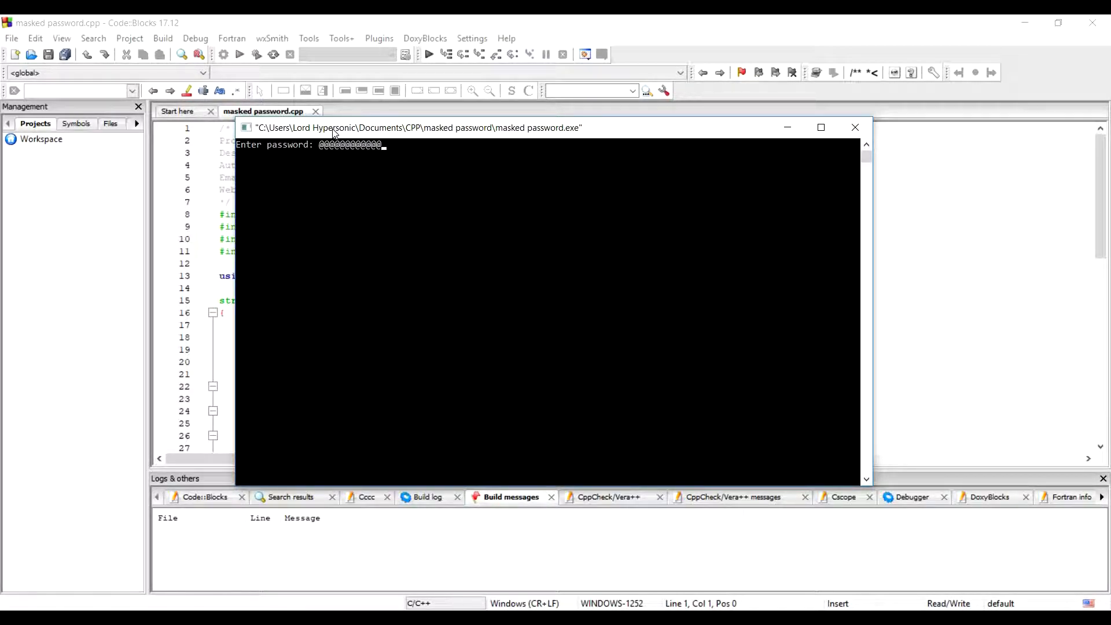